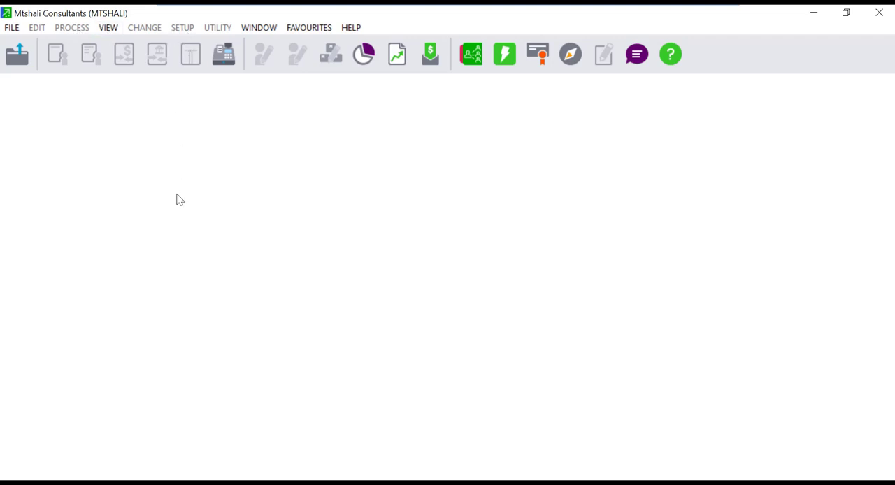
Open the View menu for Mtshali Consultants and review its entries, such as Inventory.
{"action": "left_click", "coordinate": [109, 27]}
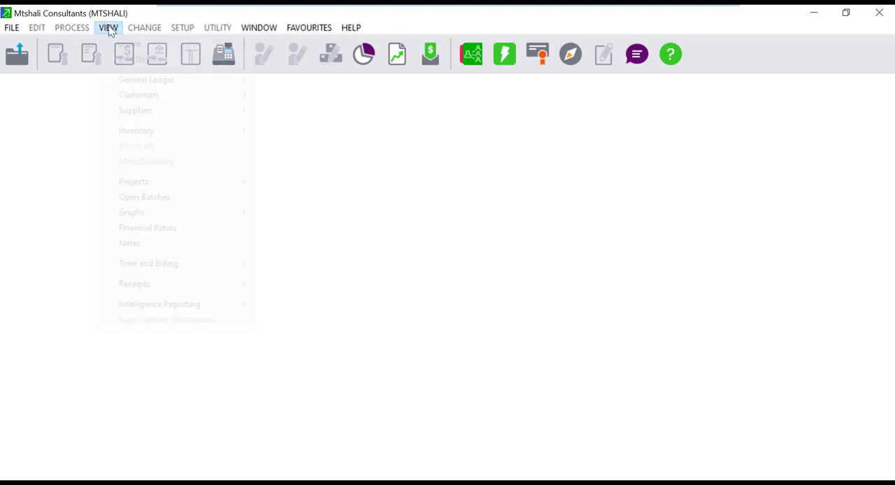
{"action": "left_click", "coordinate": [108, 27]}
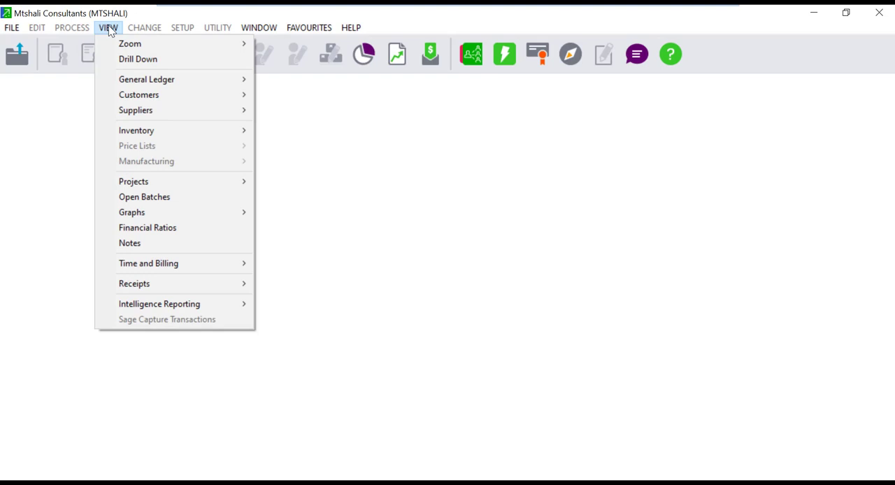
{"action": "mouse_move", "coordinate": [135, 130]}
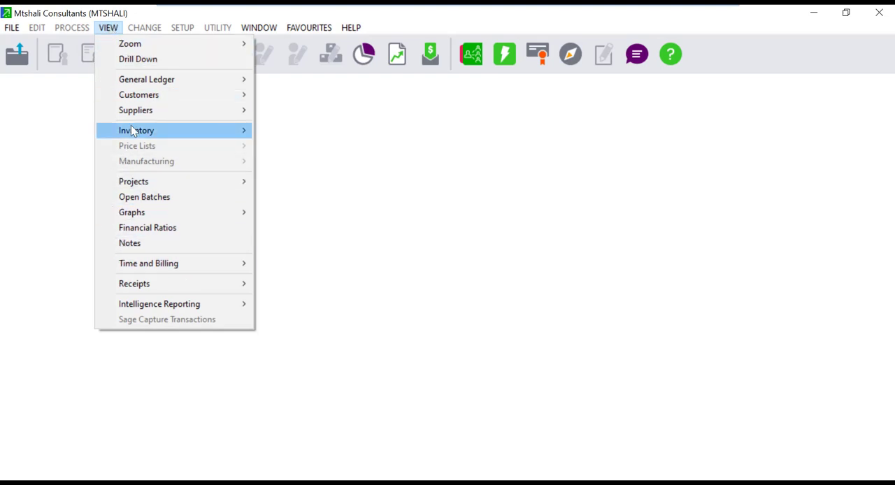
{"action": "mouse_move", "coordinate": [146, 79]}
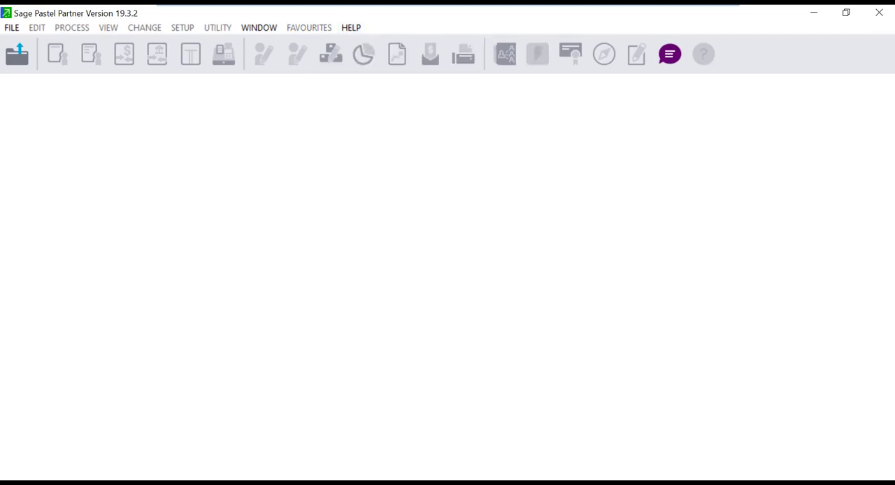
{"action": "mouse_move", "coordinate": [249, 32]}
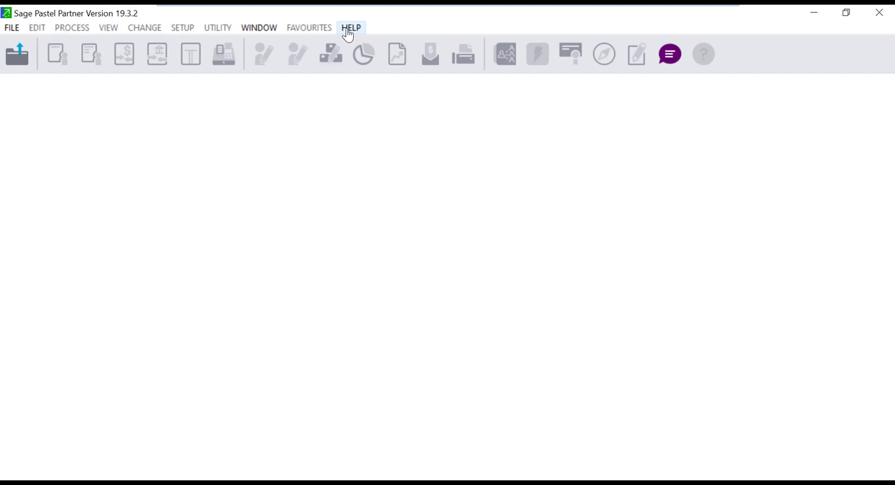
Open the About information from the Help menu to reach registration.
{"action": "left_click", "coordinate": [351, 27]}
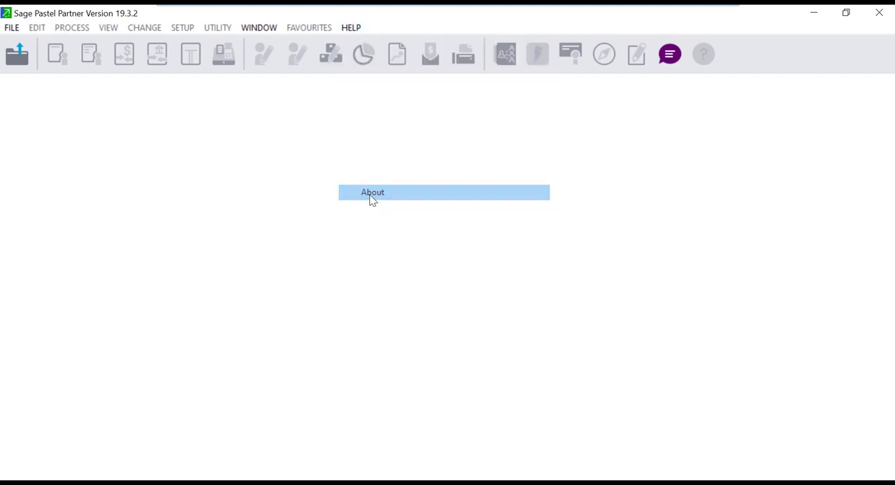
{"action": "left_click", "coordinate": [372, 193]}
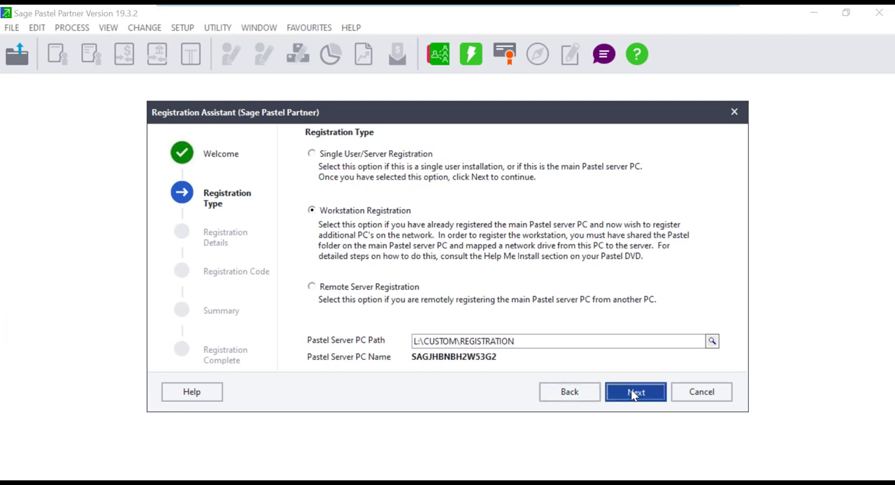
Advance the Registration Assistant to Registration Complete and finish it.
{"action": "left_click", "coordinate": [635, 392]}
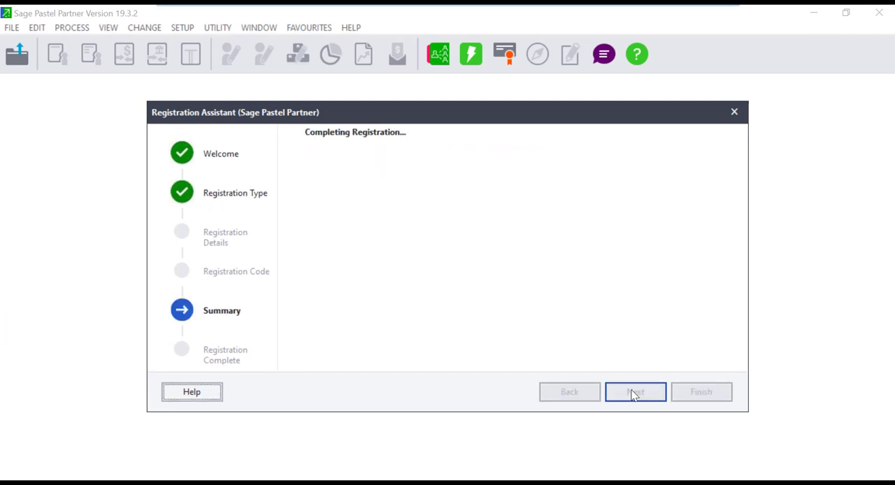
{"action": "left_click", "coordinate": [635, 391]}
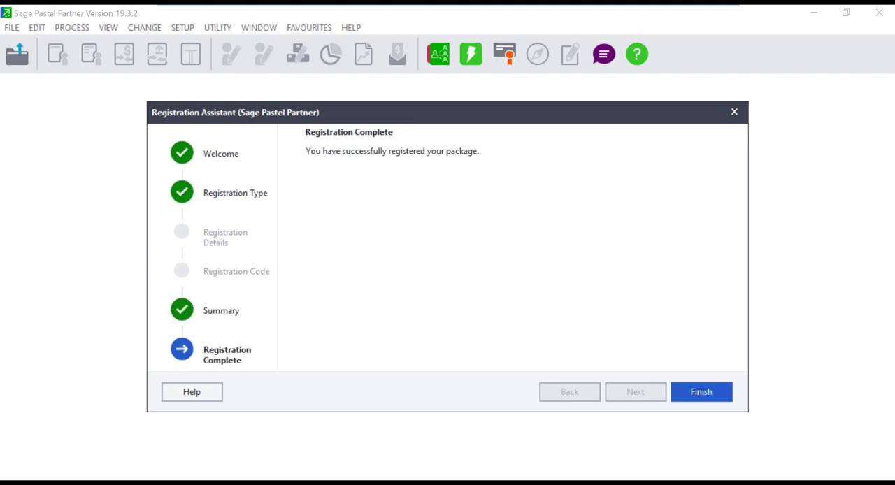
{"action": "left_click", "coordinate": [701, 392]}
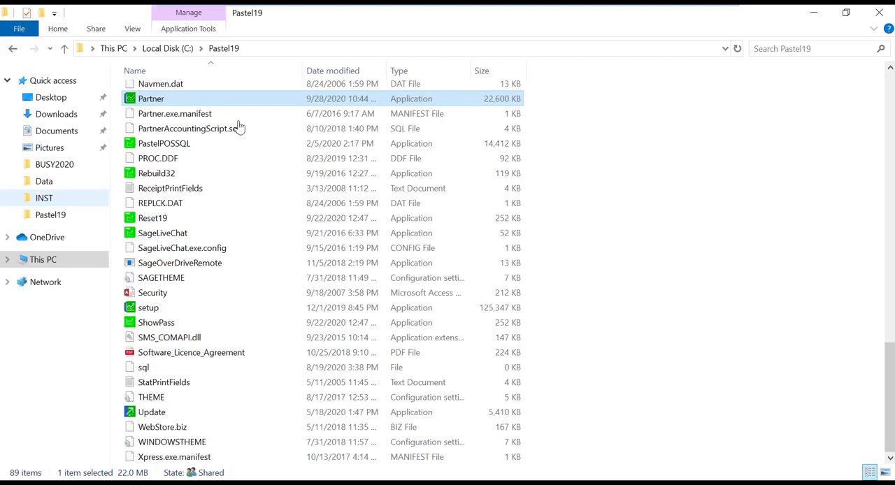
{"action": "mouse_move", "coordinate": [655, 283]}
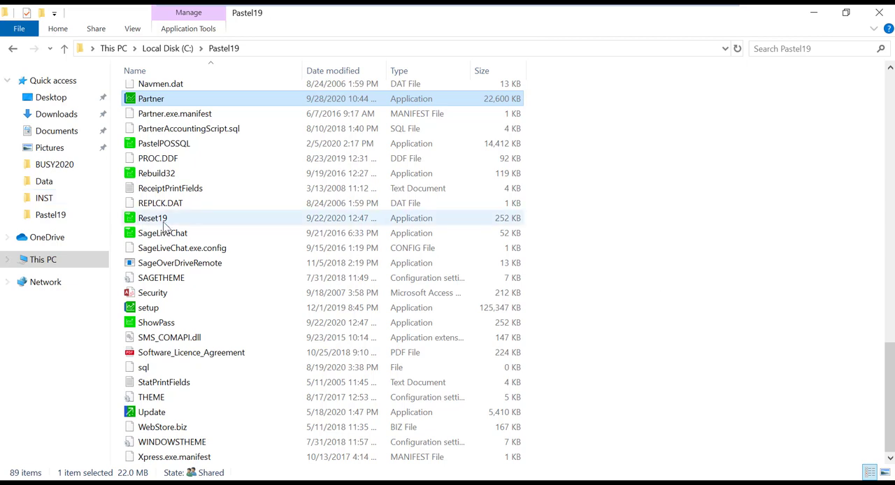
Launch Reset19, select Partner, clear its registration and confirm with OK.
{"action": "double_click", "coordinate": [153, 217]}
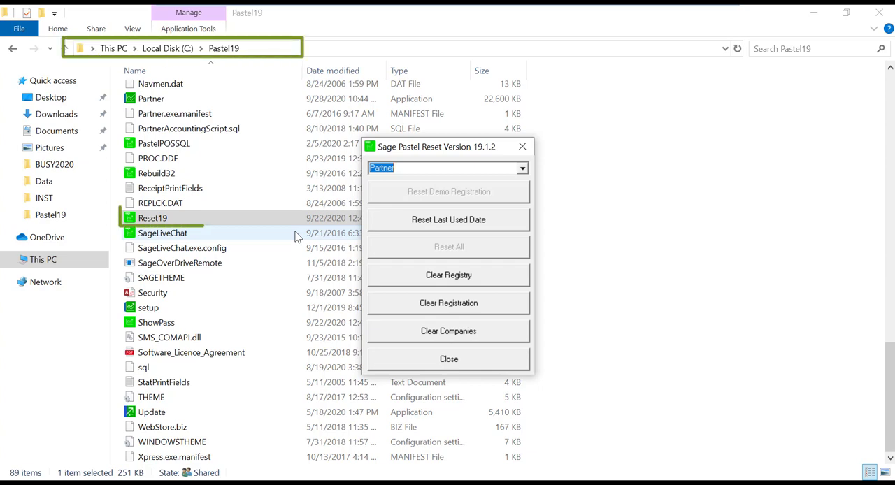
{"action": "left_click", "coordinate": [153, 218]}
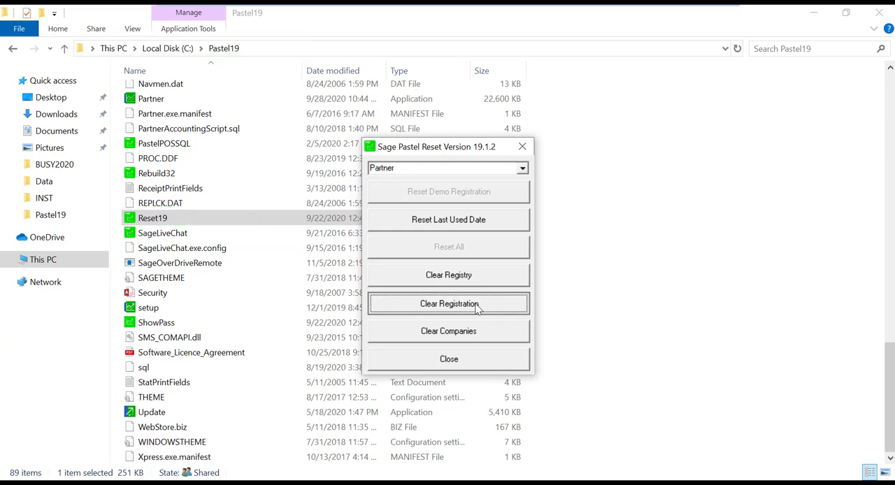
{"action": "left_click", "coordinate": [448, 303]}
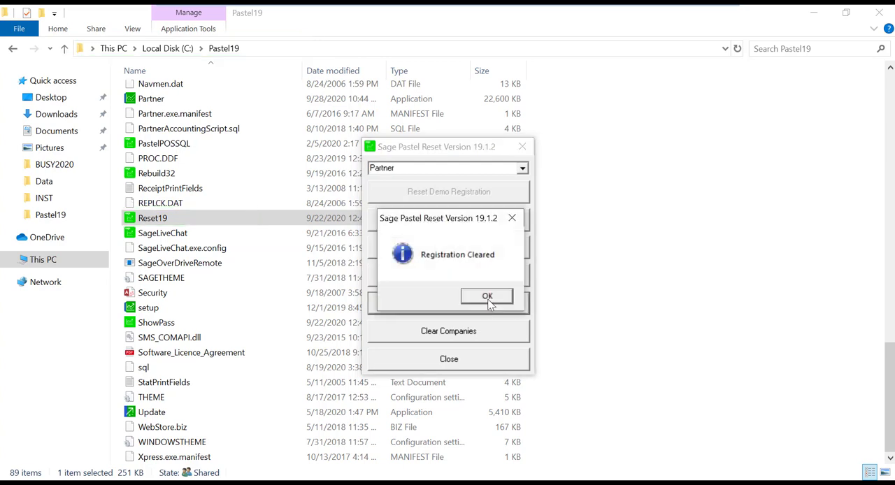
{"action": "left_click", "coordinate": [487, 296]}
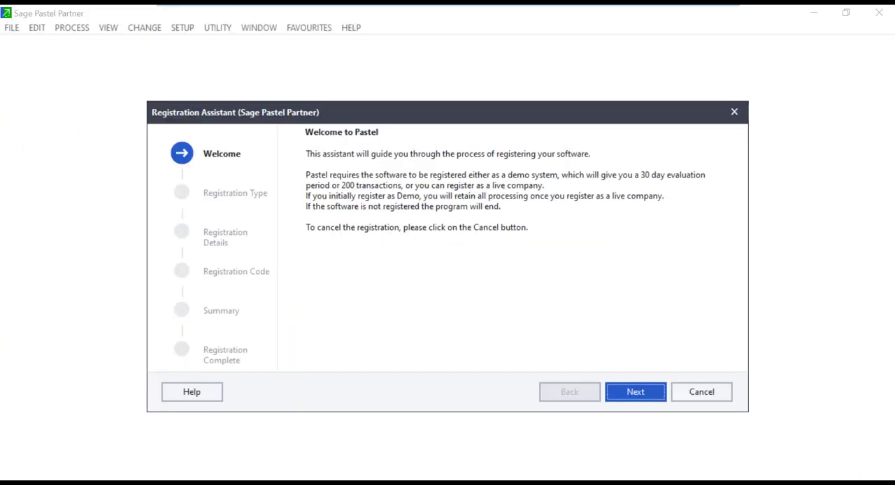
{"action": "mouse_move", "coordinate": [500, 362]}
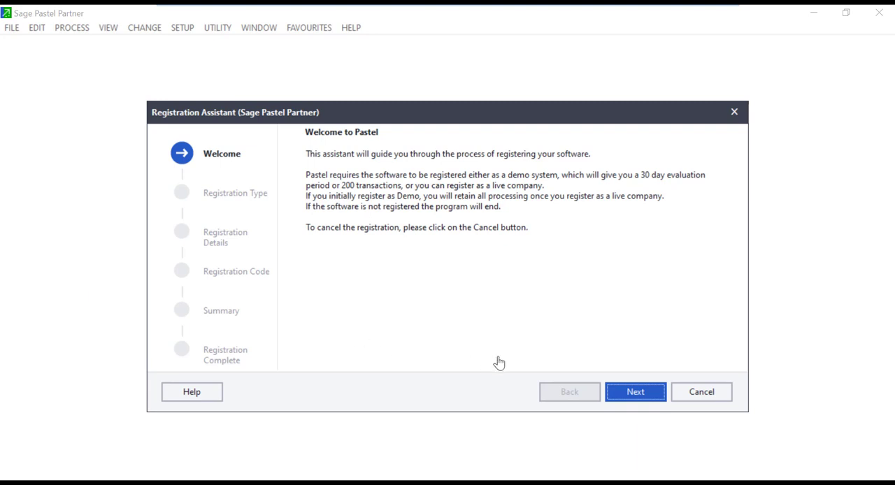
Choose Workstation Registration with the CUSTOM\REGISTRATION server folder and continue.
{"action": "left_click", "coordinate": [636, 391]}
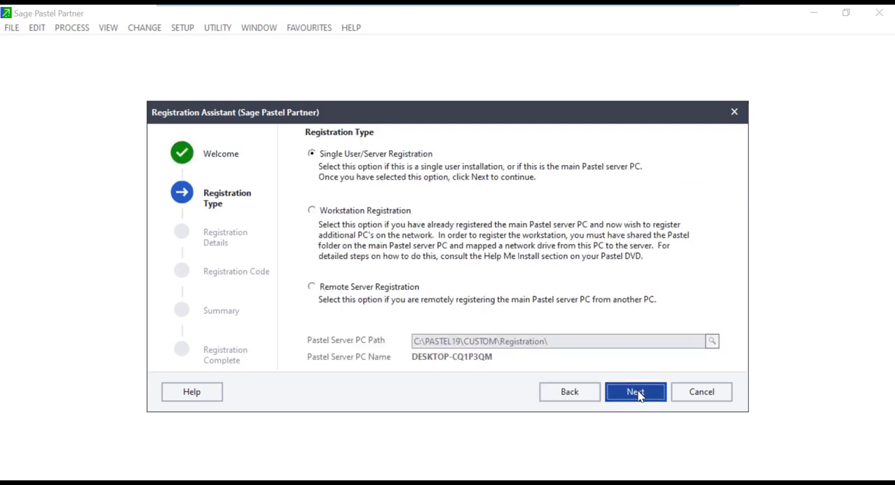
{"action": "left_click", "coordinate": [312, 210]}
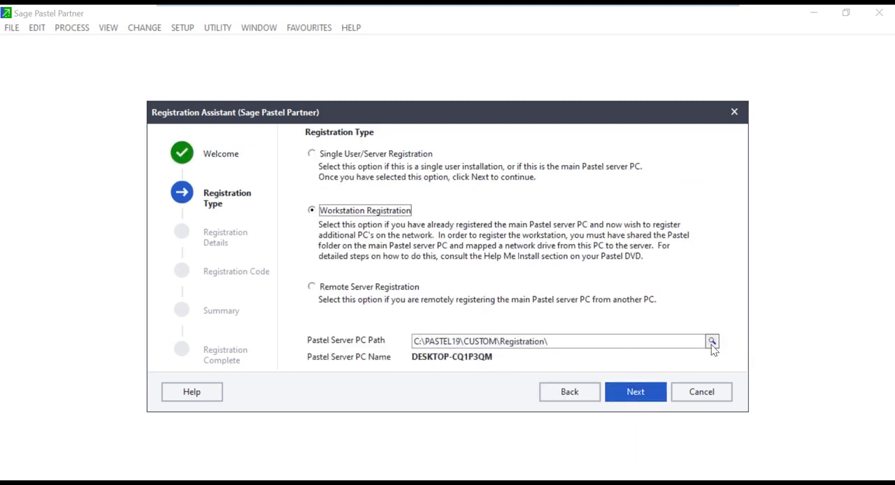
{"action": "left_click", "coordinate": [711, 341]}
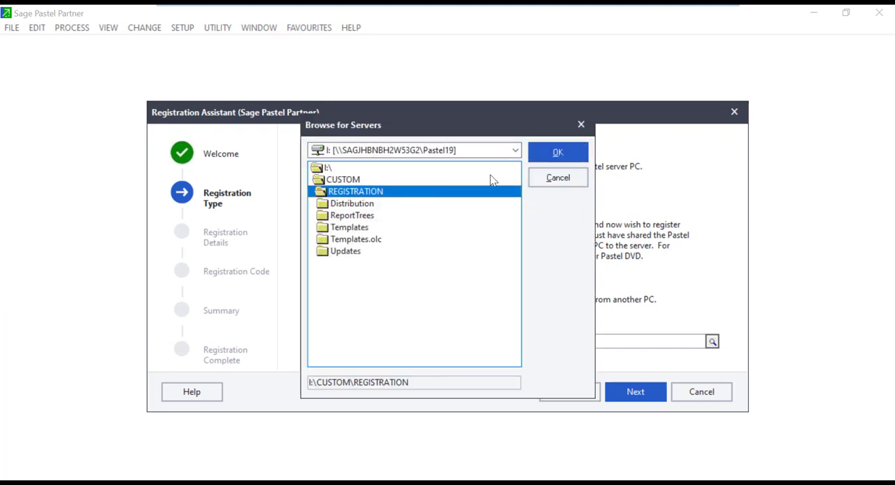
{"action": "left_click", "coordinate": [558, 152]}
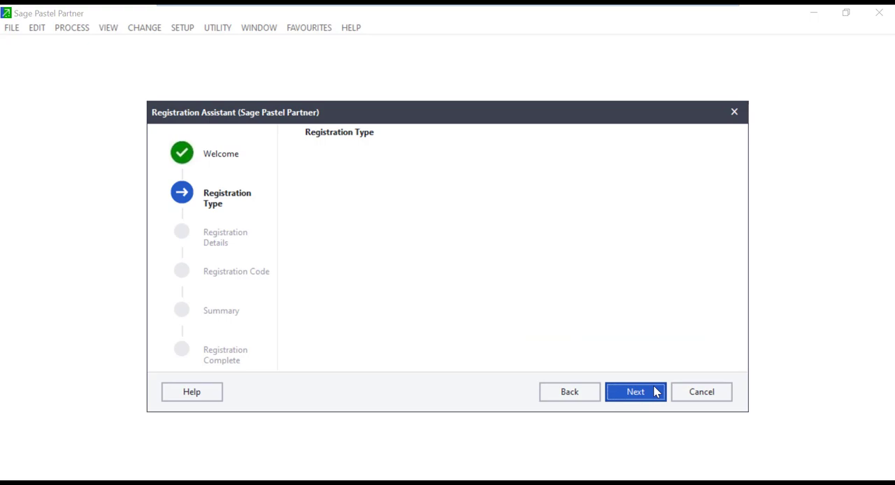
{"action": "left_click", "coordinate": [635, 392]}
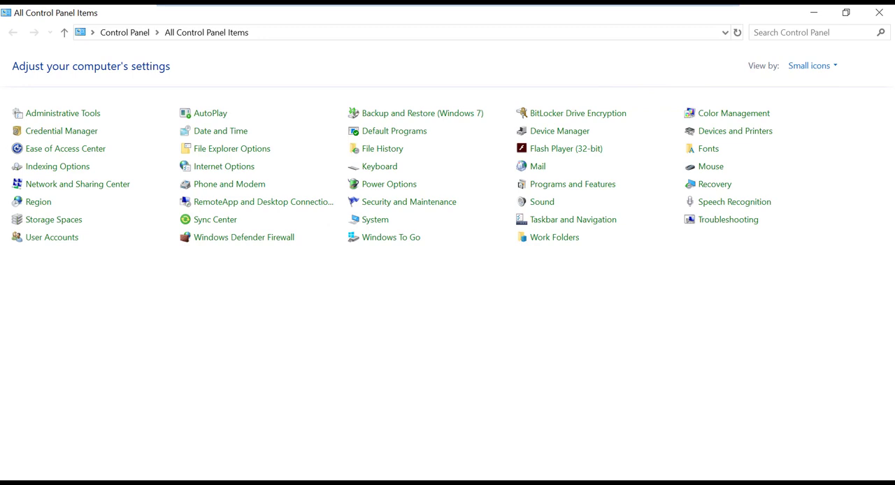
{"action": "mouse_move", "coordinate": [132, 377]}
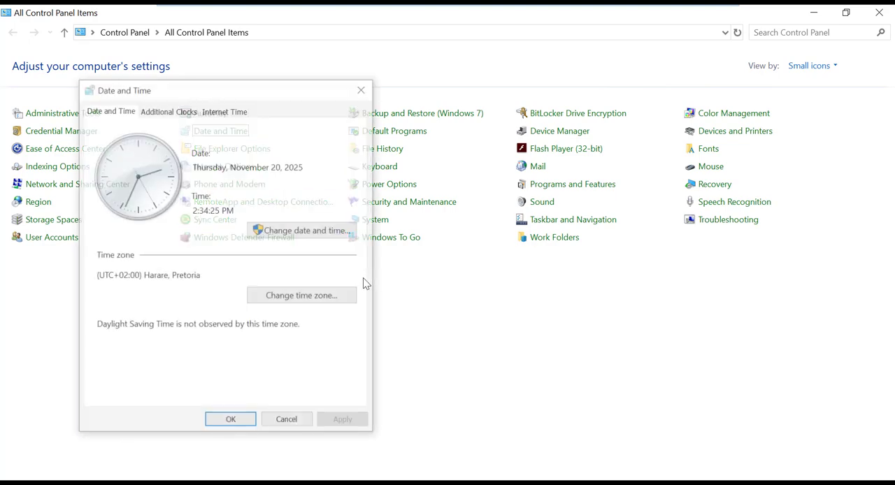
Open Date and Time settings and show the calendar for changing the date.
{"action": "left_click", "coordinate": [304, 230]}
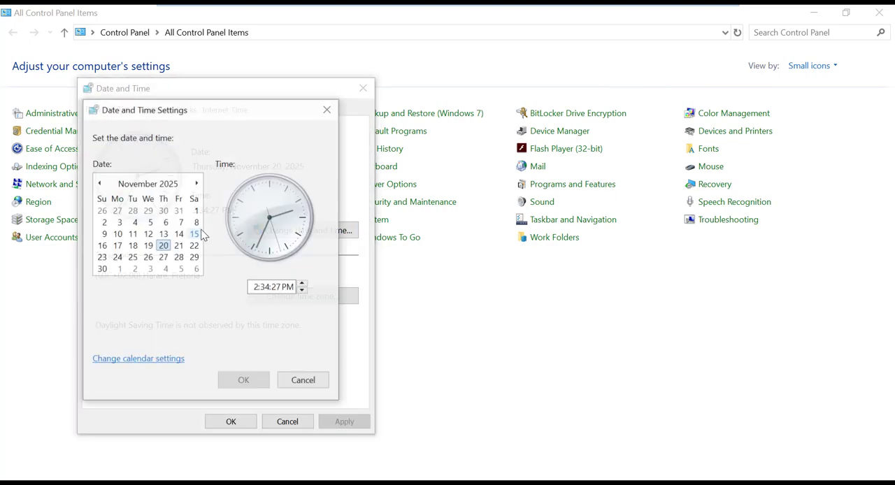
{"action": "left_click", "coordinate": [147, 184]}
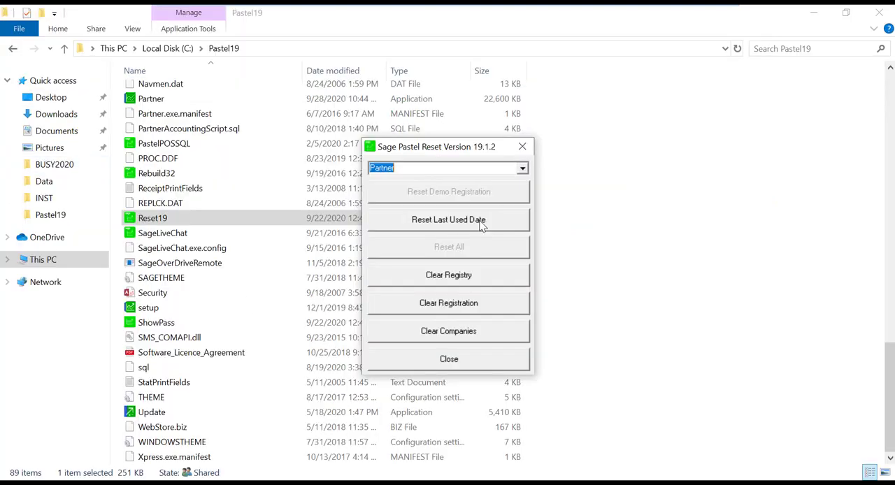
Reset Partner's last used date in Sage Pastel Reset.
{"action": "left_click", "coordinate": [448, 220]}
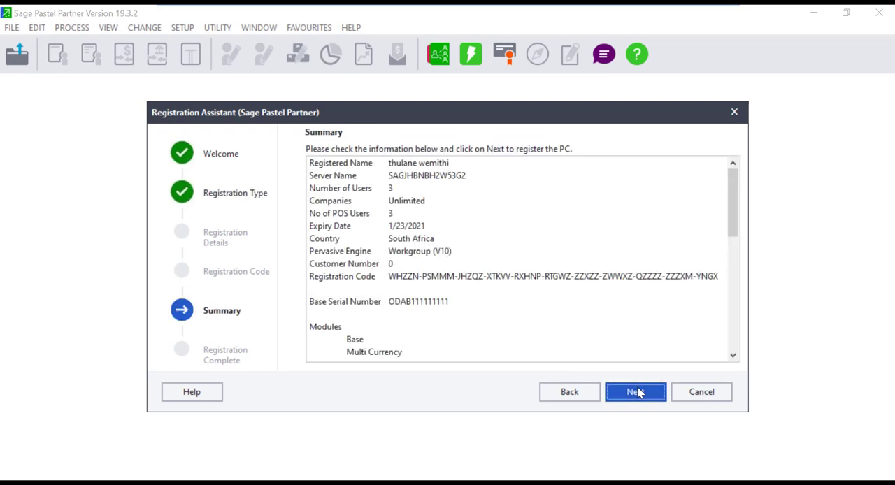
Submit the registration summary, wait for Registration Complete, and finish the assistant.
{"action": "left_click", "coordinate": [635, 391]}
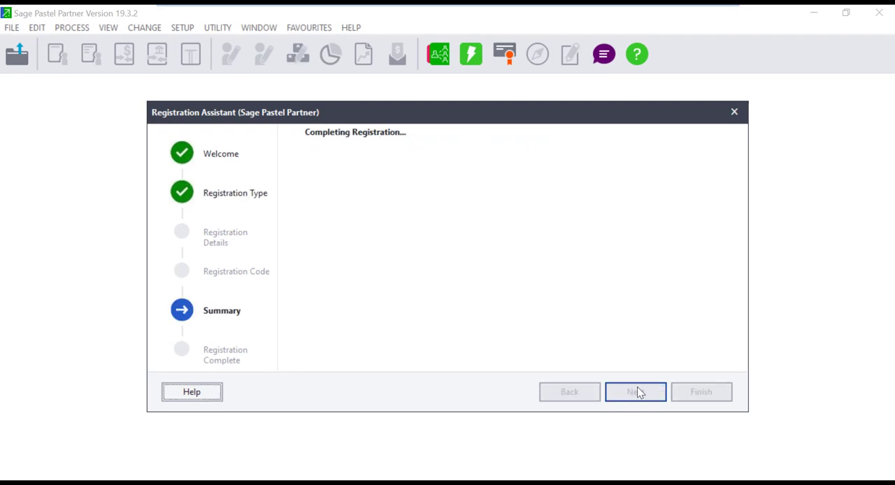
{"action": "left_click", "coordinate": [635, 392]}
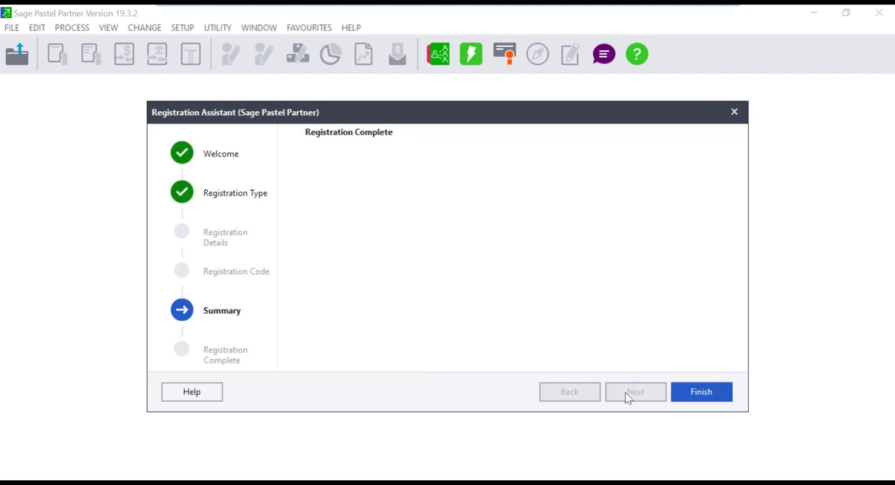
{"action": "left_click", "coordinate": [701, 392]}
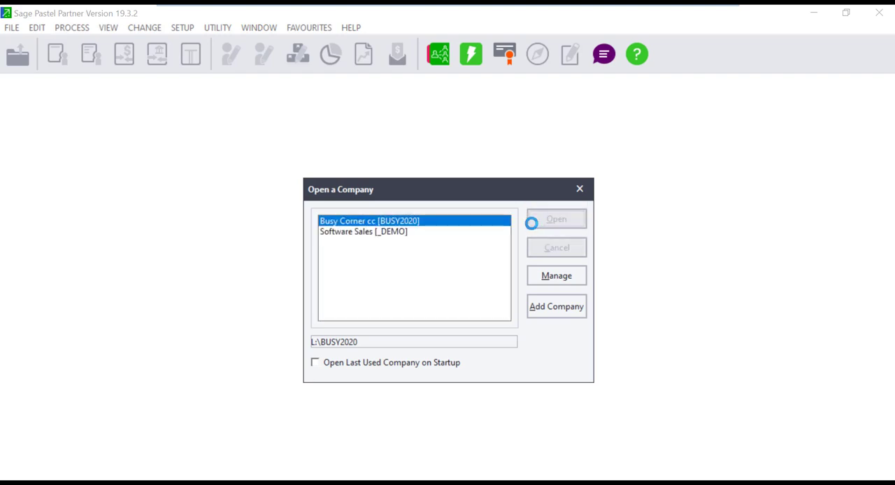
Open Busy Corner cc and show Help > About with the View Only user type.
{"action": "left_click", "coordinate": [556, 219]}
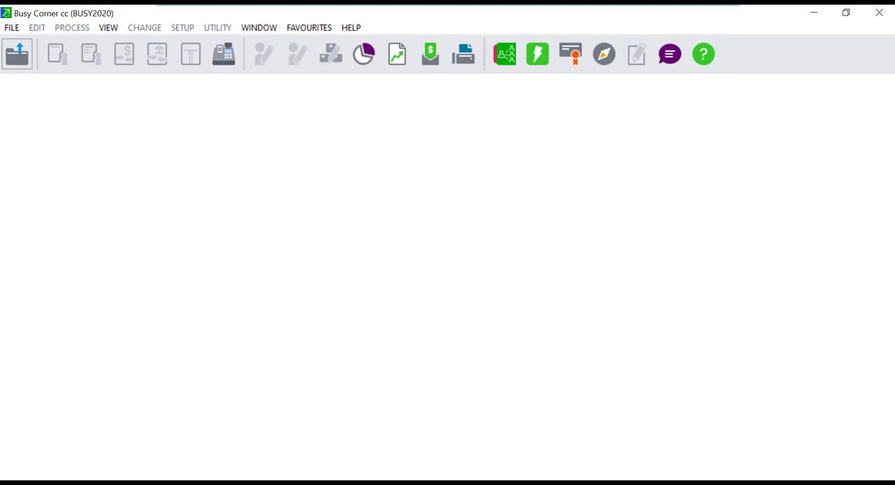
{"action": "mouse_move", "coordinate": [188, 159]}
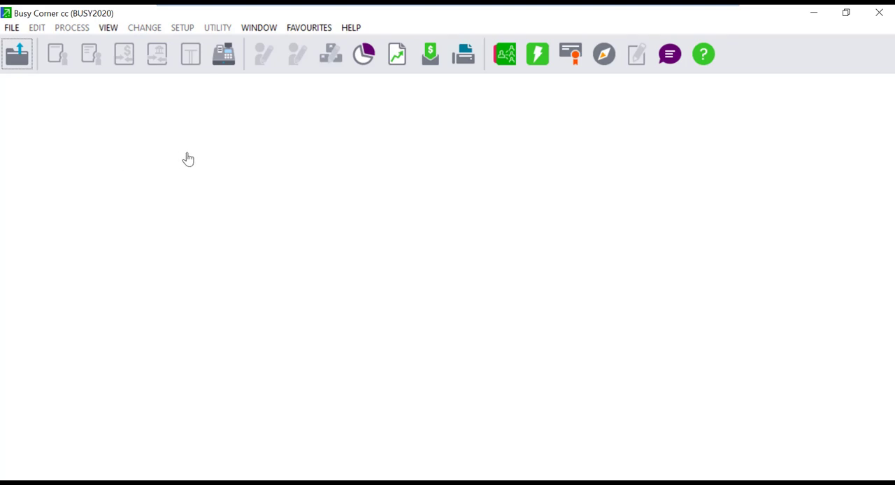
{"action": "left_click", "coordinate": [351, 28]}
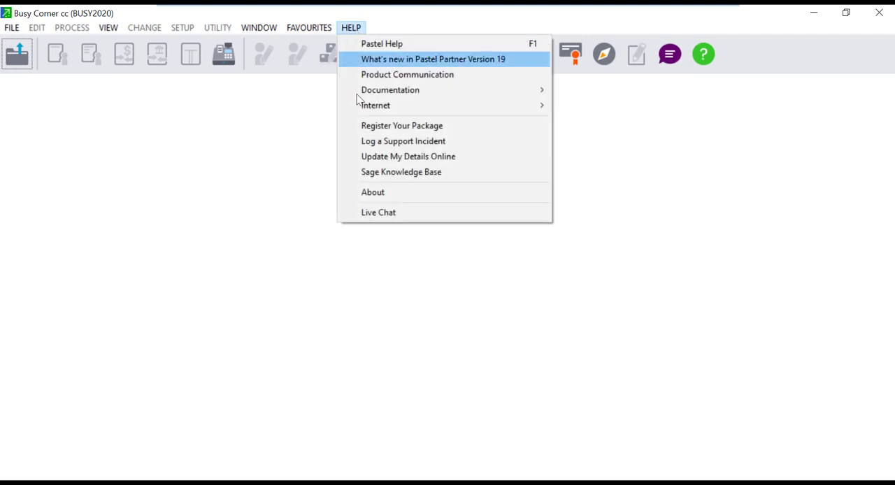
{"action": "left_click", "coordinate": [373, 191]}
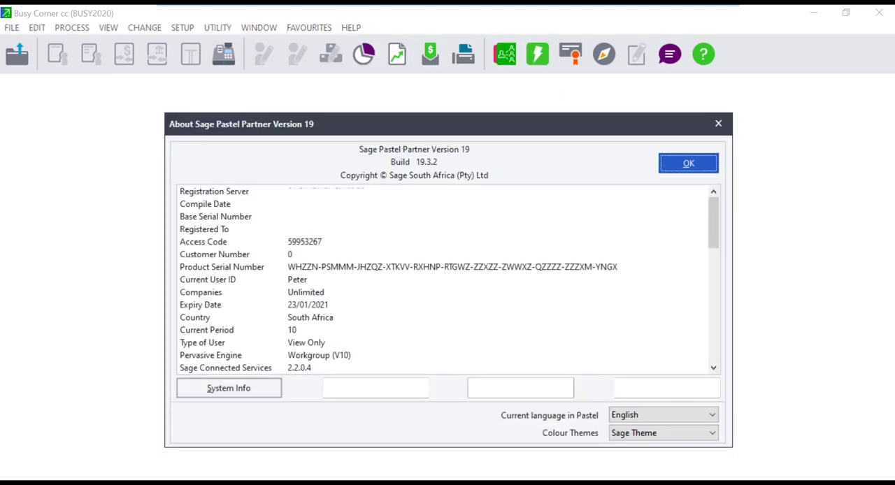